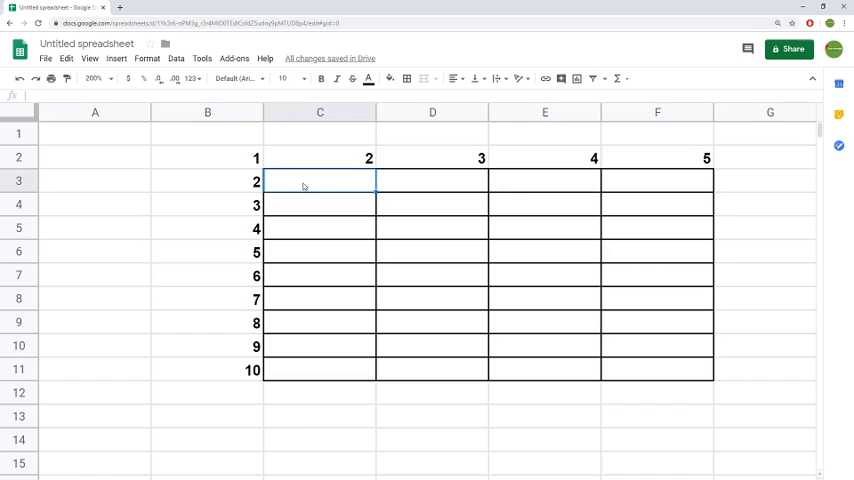
Enter =B3*C2 in C3 to multiply the row and column headers, giving 4.
{"action": "type", "text": "=B3"}
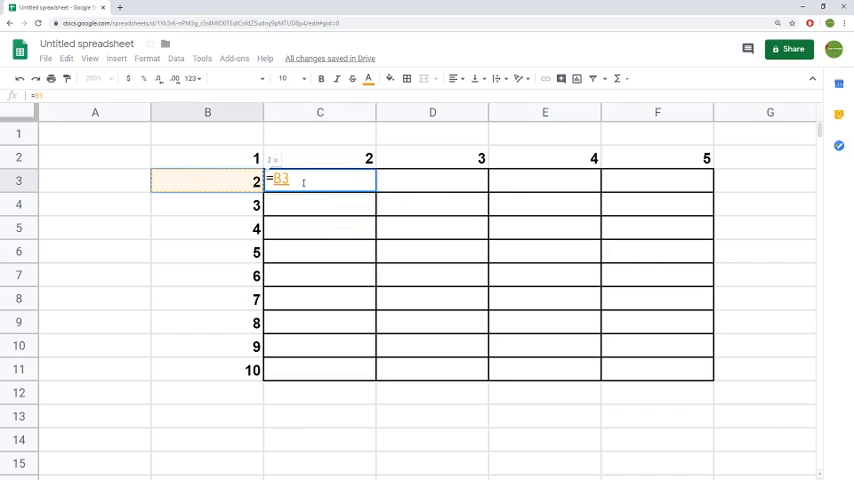
{"action": "type", "text": "*"}
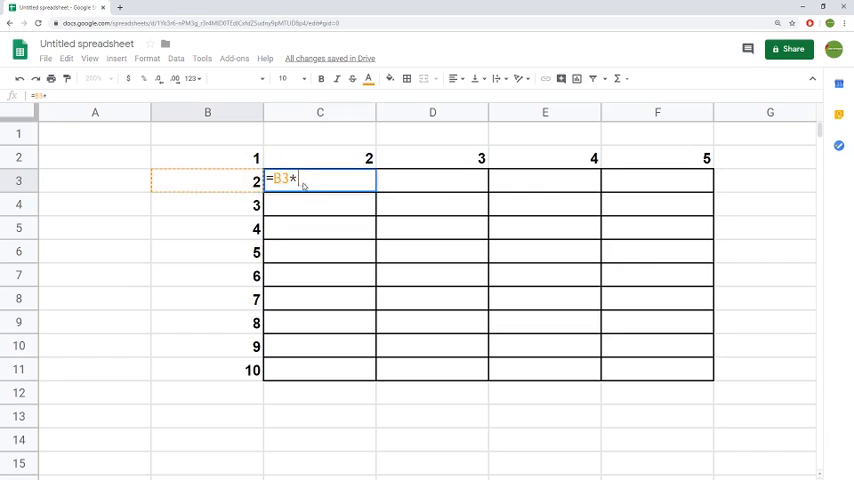
{"action": "left_click", "coordinate": [320, 157]}
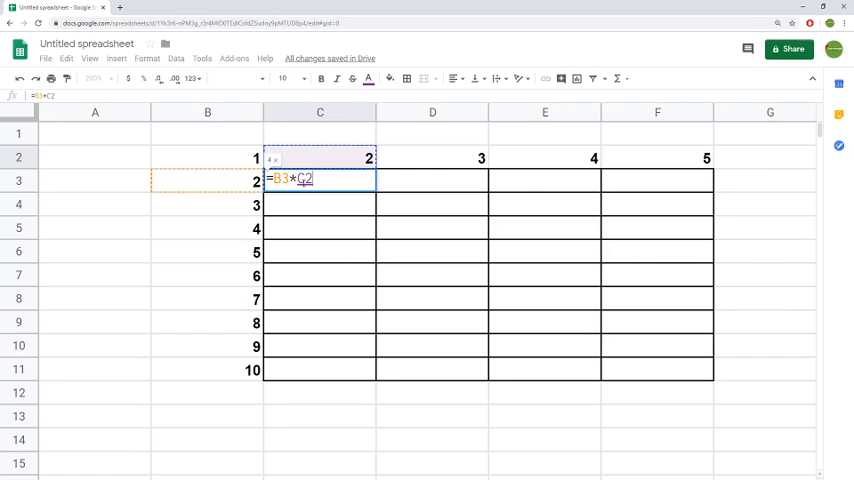
{"action": "key", "text": "Return"}
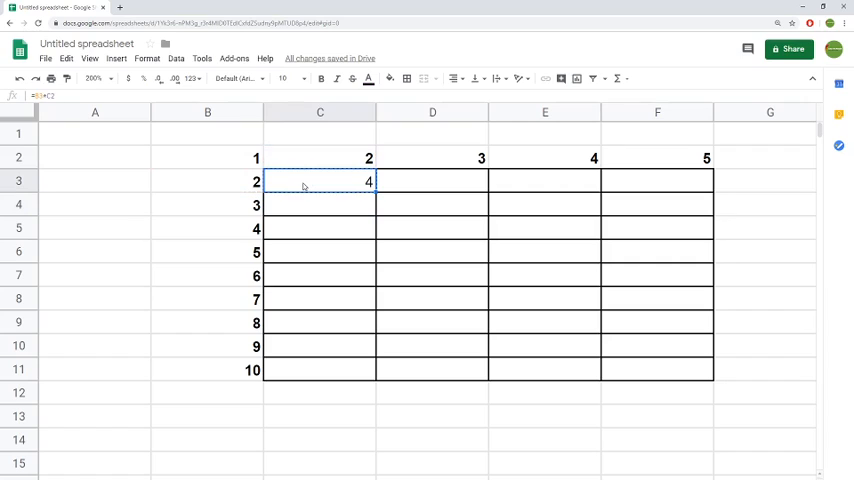
{"action": "left_click", "coordinate": [432, 181]}
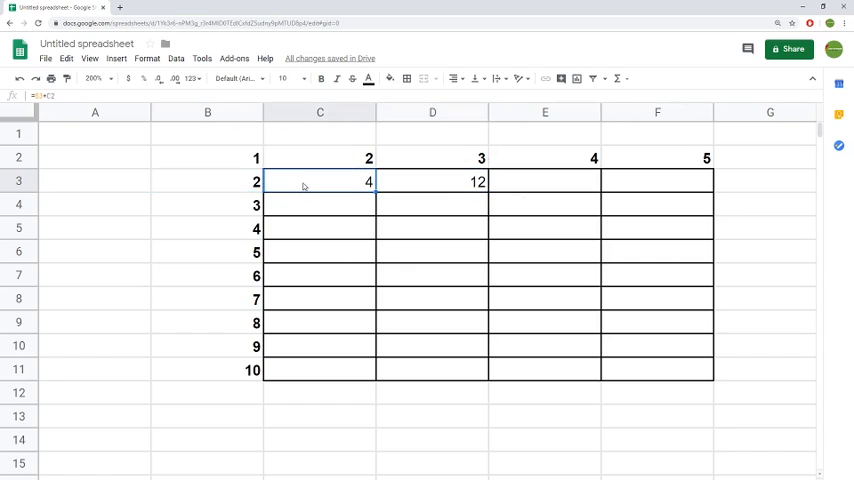
{"action": "left_click", "coordinate": [432, 181]}
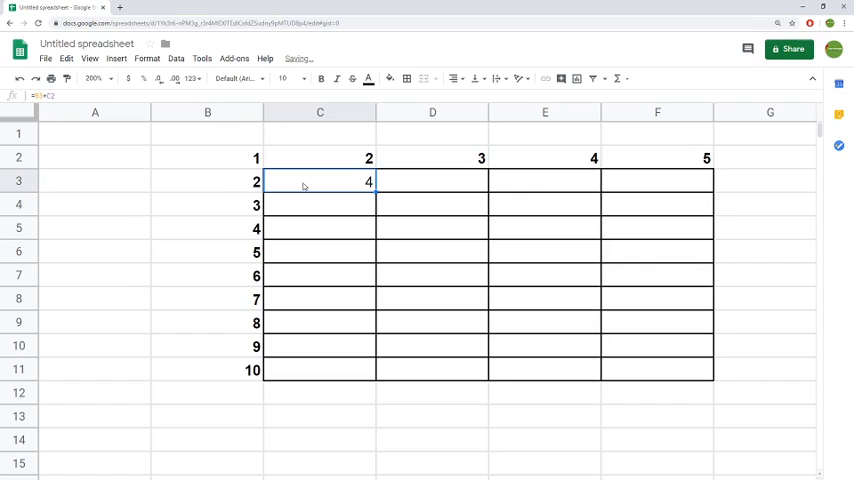
Anchor the B3 reference's column in C3's formula, making it =$B3*C2.
{"action": "double_click", "coordinate": [320, 181]}
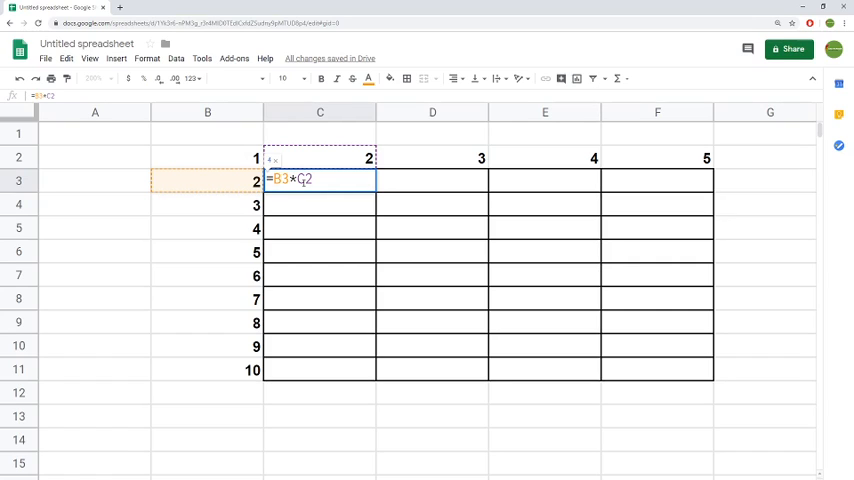
{"action": "key", "text": "f4"}
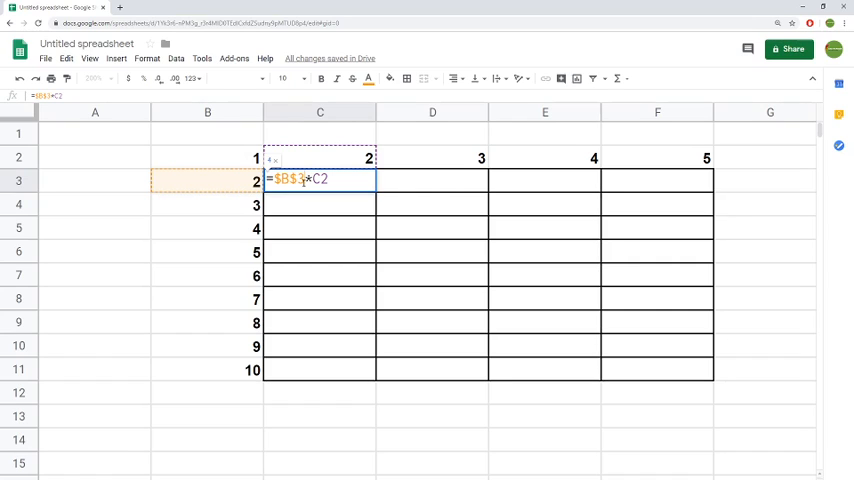
{"action": "key", "text": "Return"}
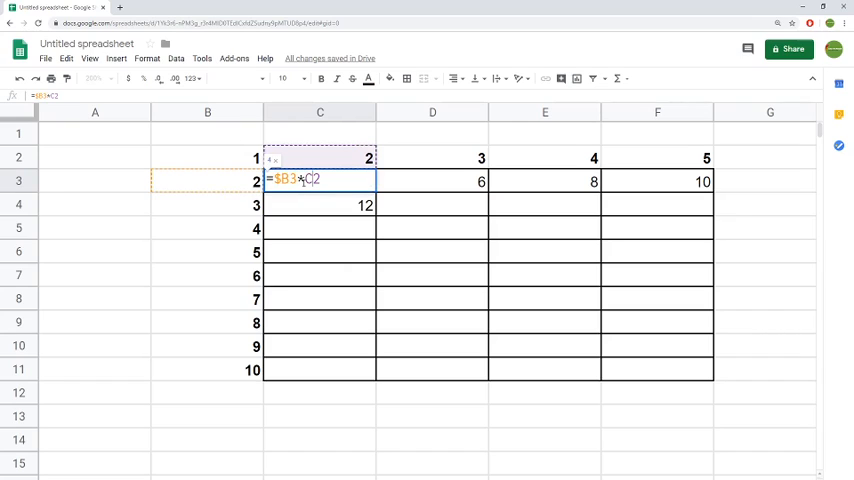
Anchor the C2 reference's row, confirming the formula =$B3*C$2.
{"action": "key", "text": "f4"}
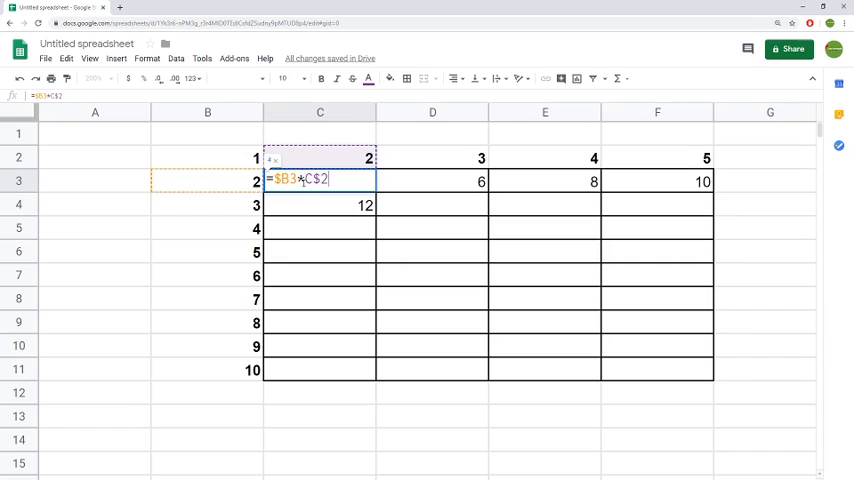
{"action": "key", "text": "Return"}
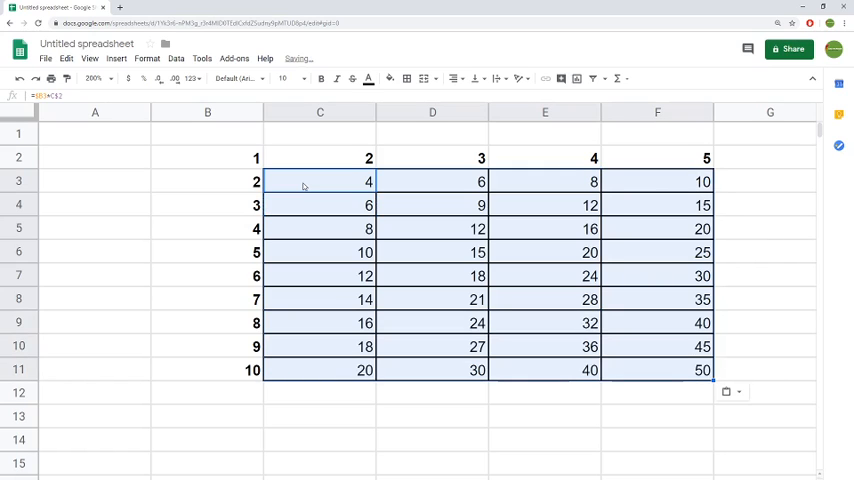
{"action": "left_click", "coordinate": [320, 275]}
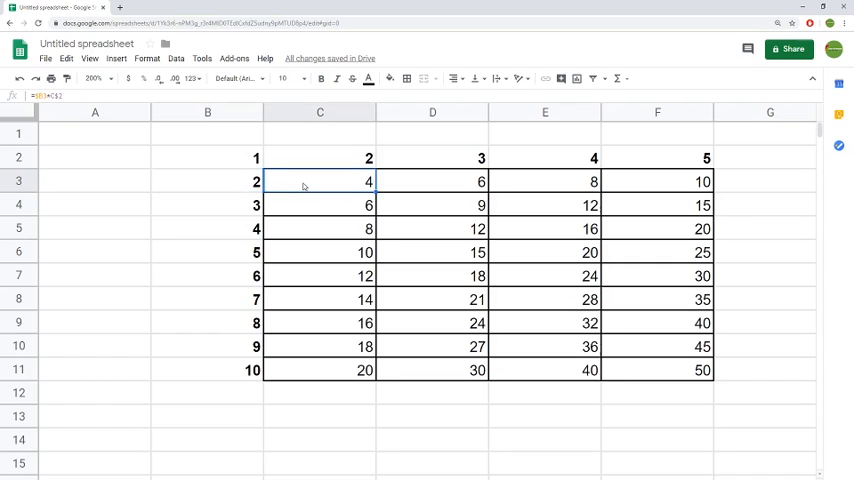
{"action": "double_click", "coordinate": [320, 181]}
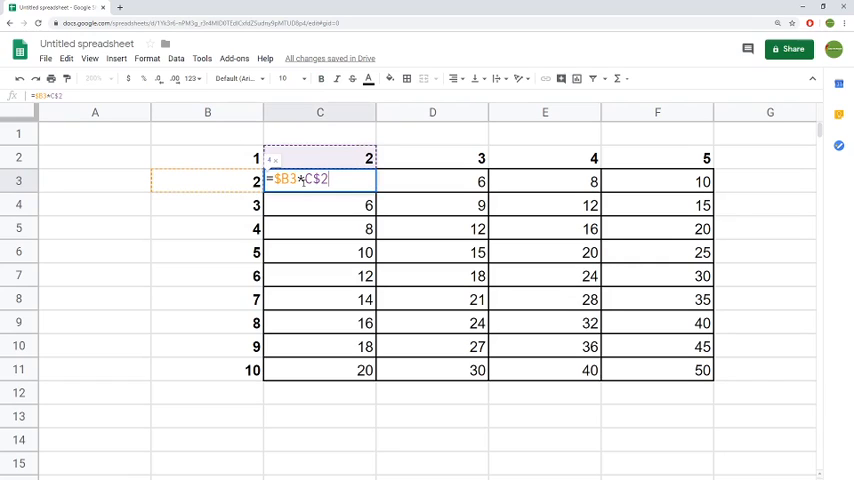
{"action": "key", "text": "Return"}
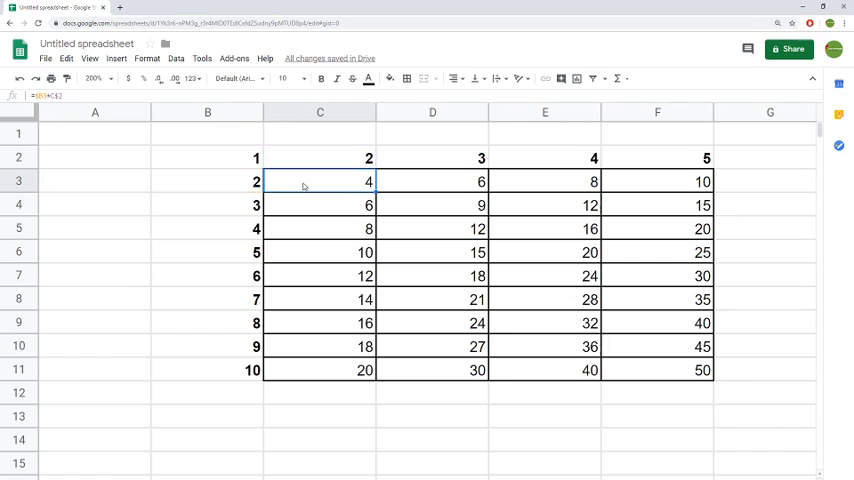
{"action": "left_click", "coordinate": [657, 370]}
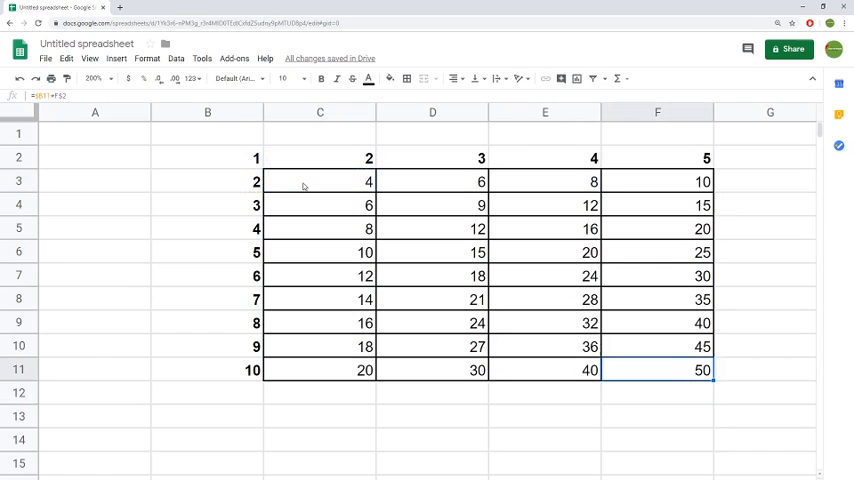